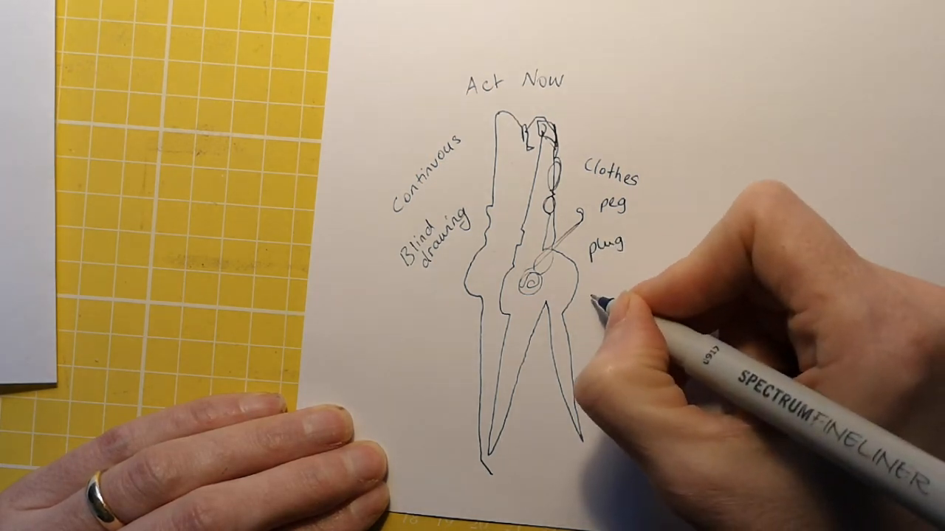
type("too")
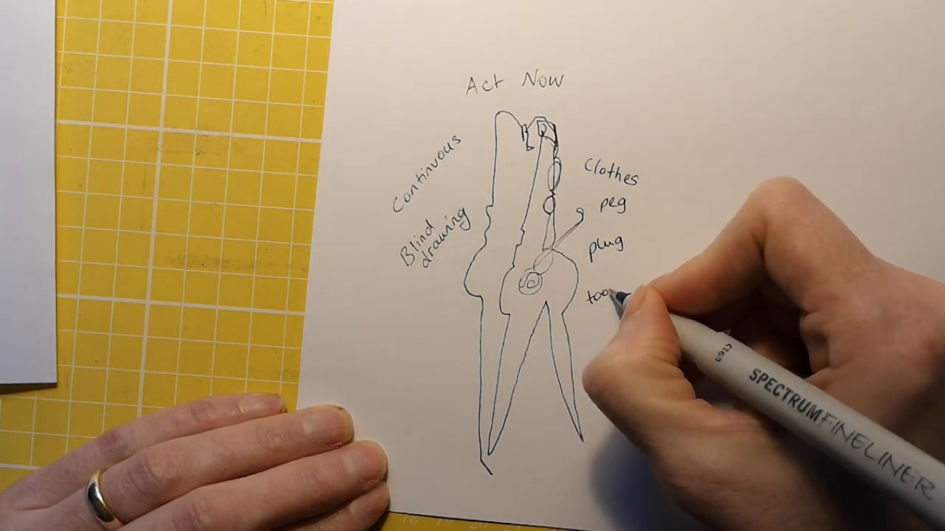